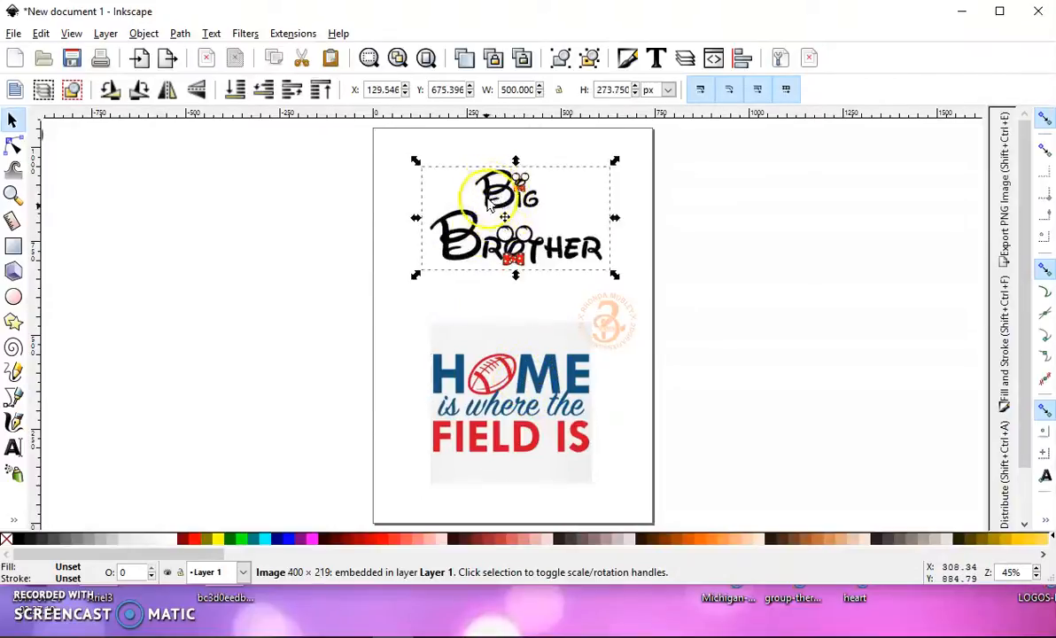
mouse_move(461, 265)
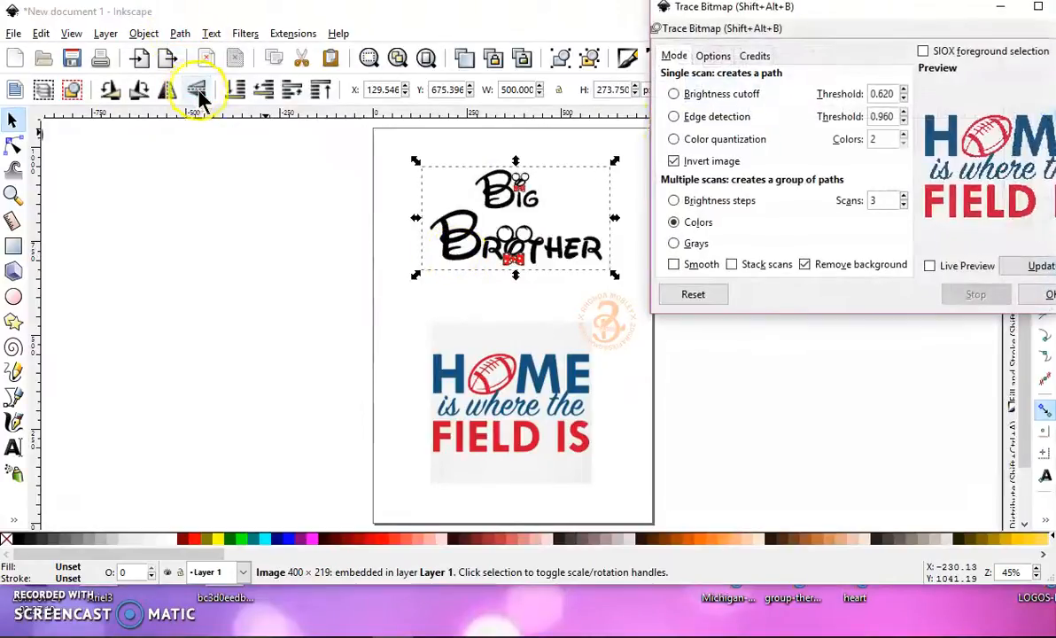
Trace Big Brother as stacked colours with background removed and move the trace off to the left.
click(1037, 266)
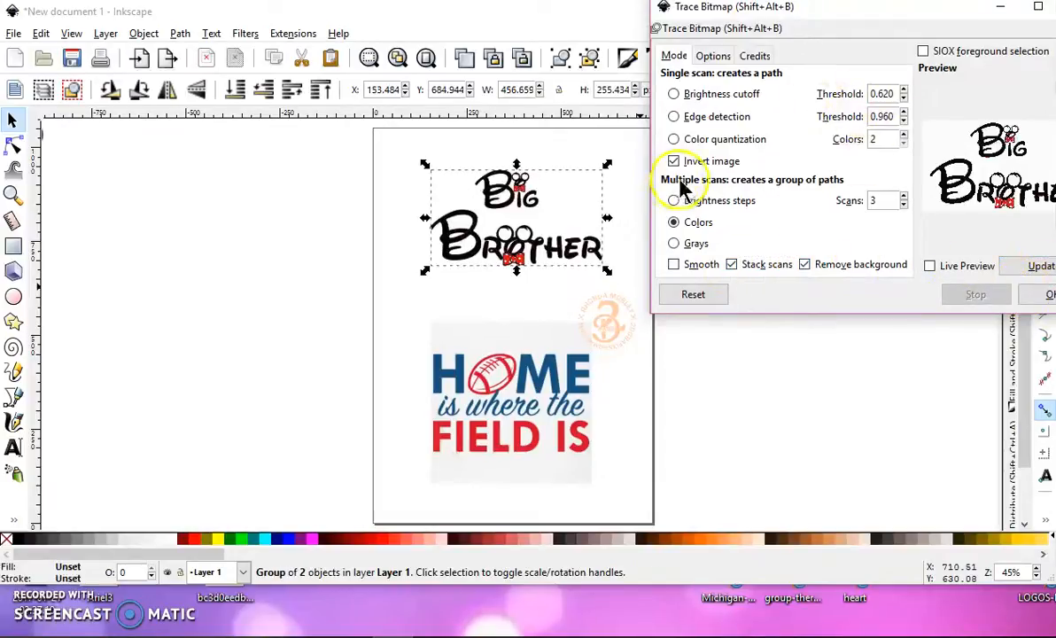
drag(516, 220, 138, 220)
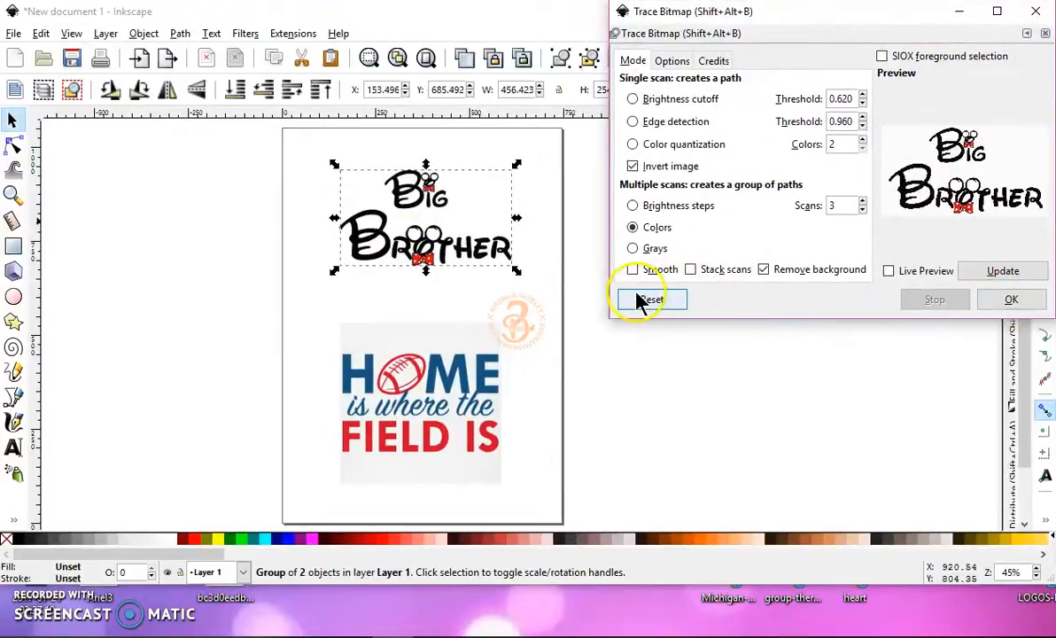
drag(426, 216, 125, 216)
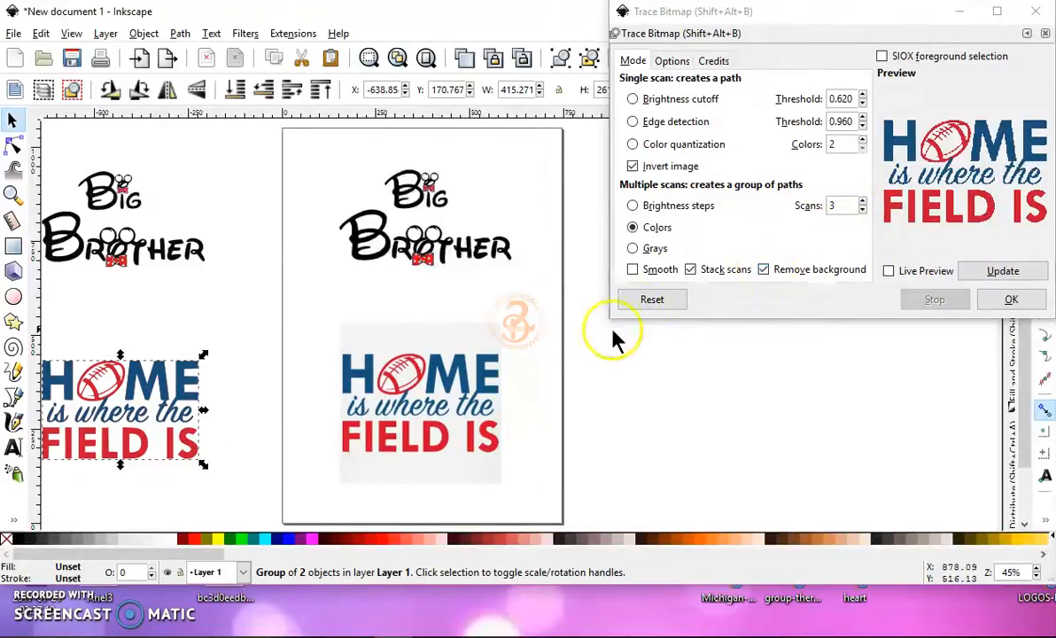
Trace the original HOME image in Colors mode with Stack scans turned off.
click(421, 404)
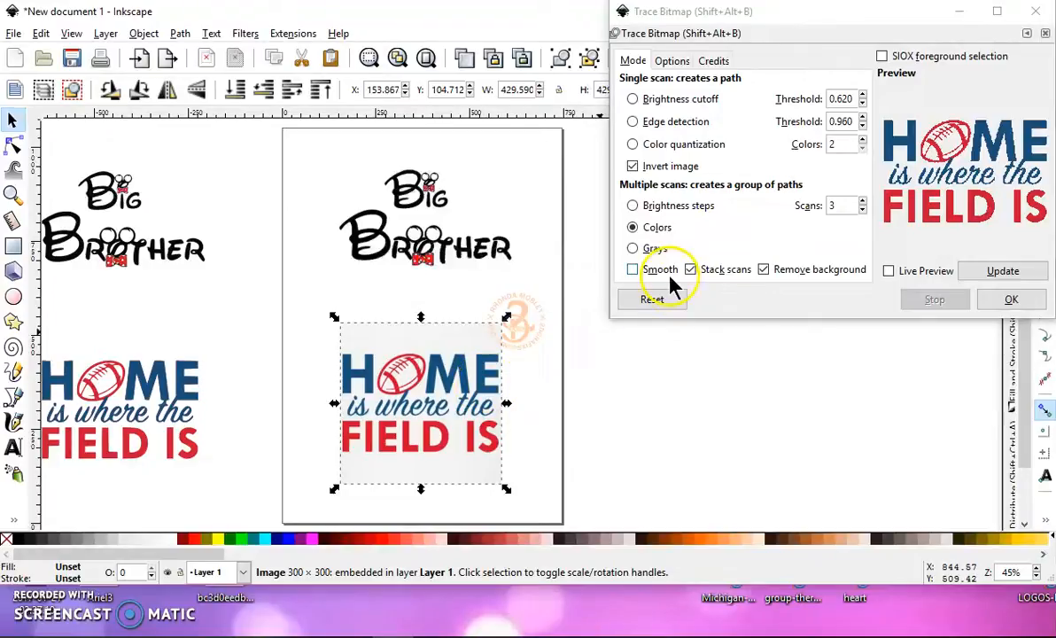
click(692, 270)
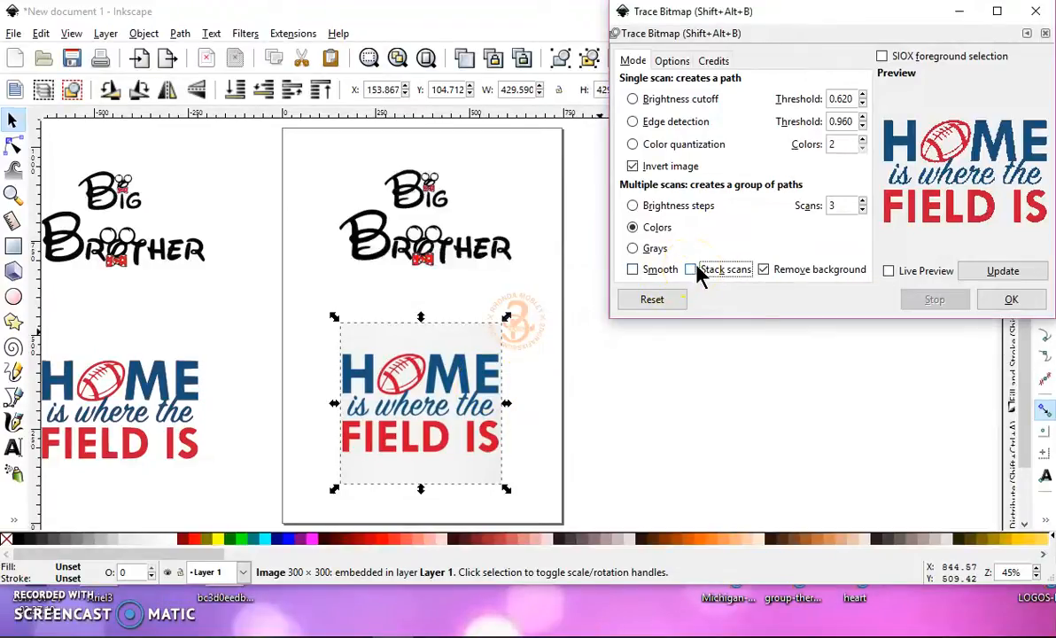
click(1010, 297)
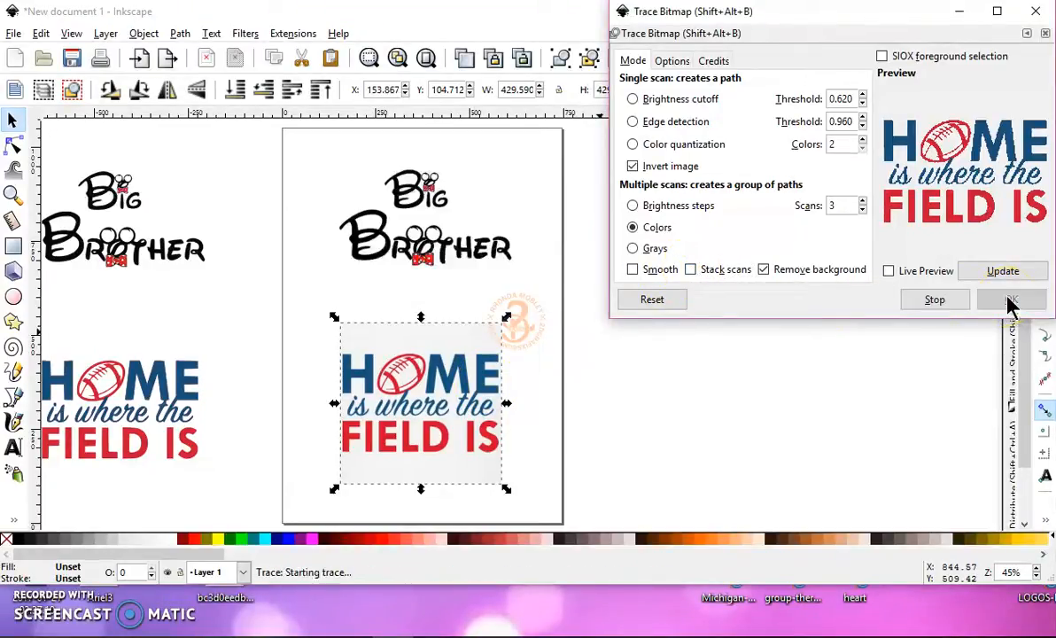
click(1010, 300)
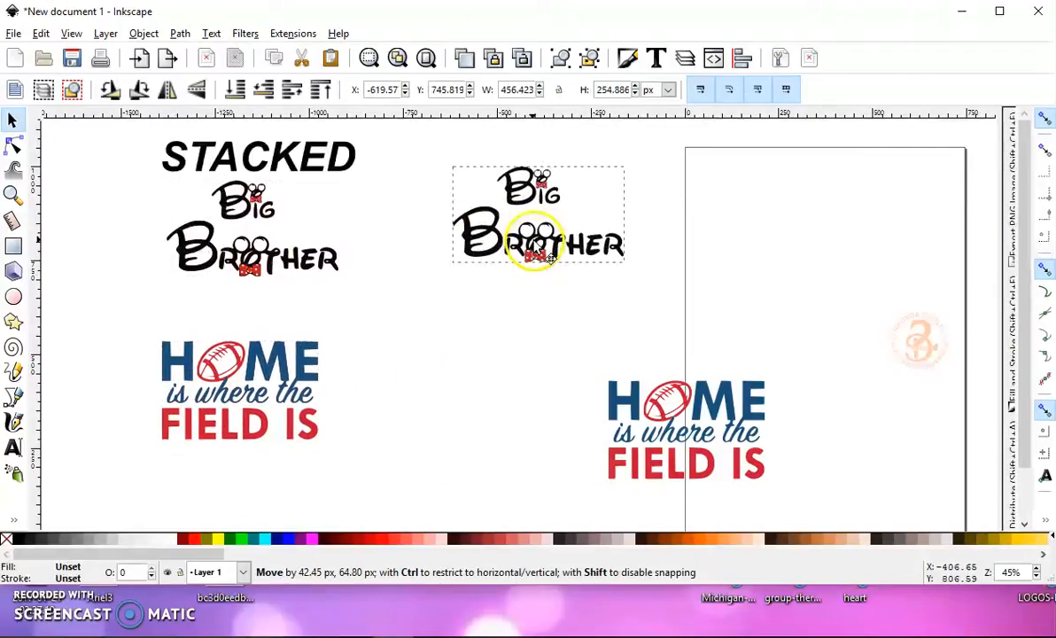
Move the unstacked Big Brother trace onto the page above the HOME design.
drag(687, 425, 535, 370)
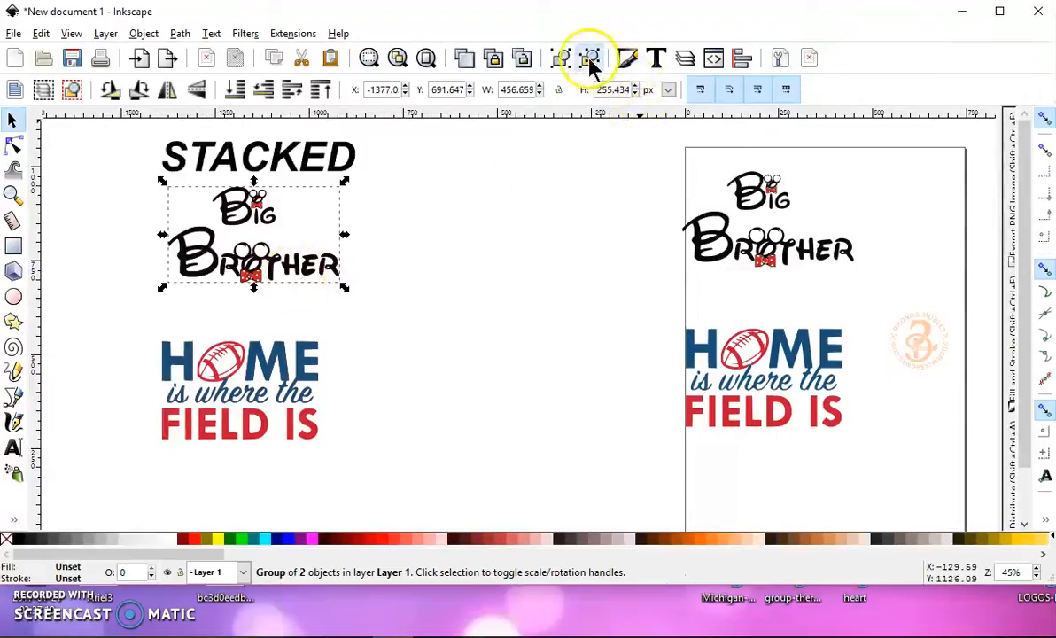
Ungroup the stacked Big Brother trace and pull its black layer away from the red.
click(588, 57)
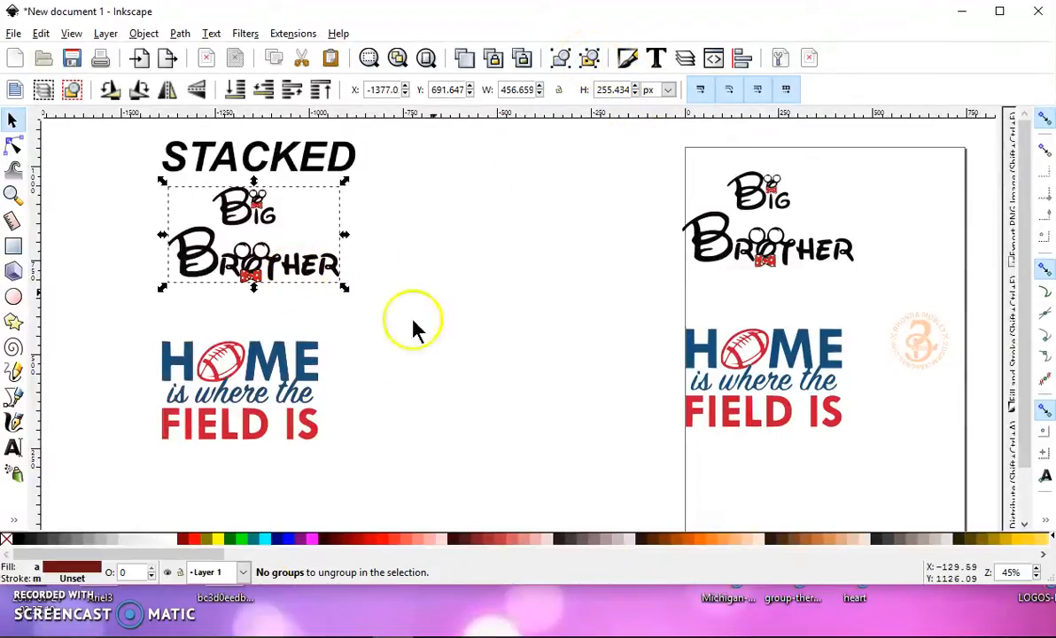
mouse_move(168, 487)
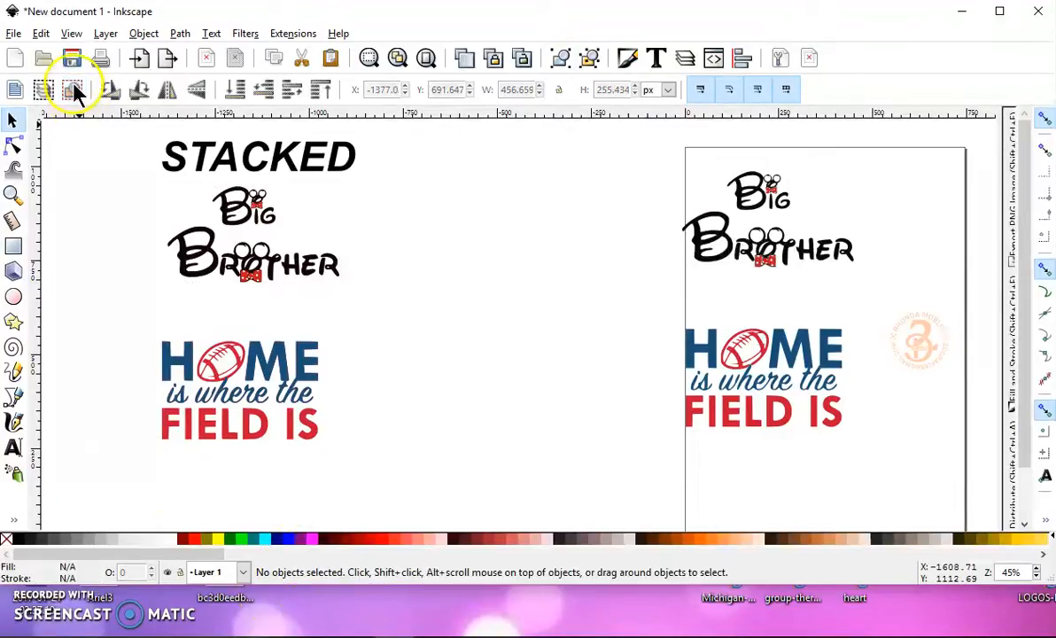
click(252, 221)
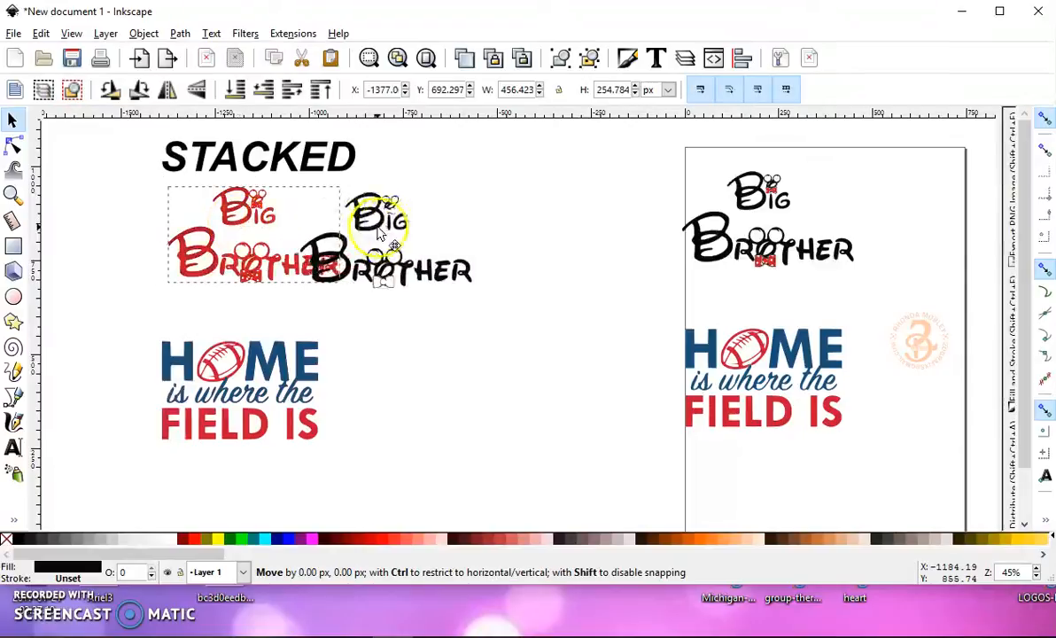
drag(381, 222, 447, 240)
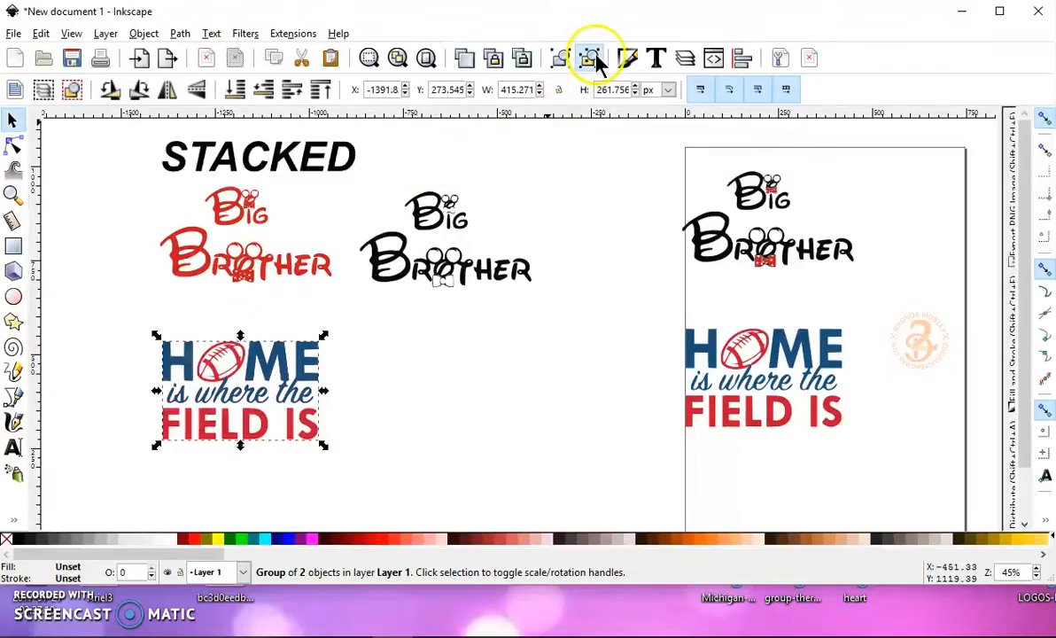
Ungroup the stacked HOME trace and set its blue layer beside the red one.
click(588, 57)
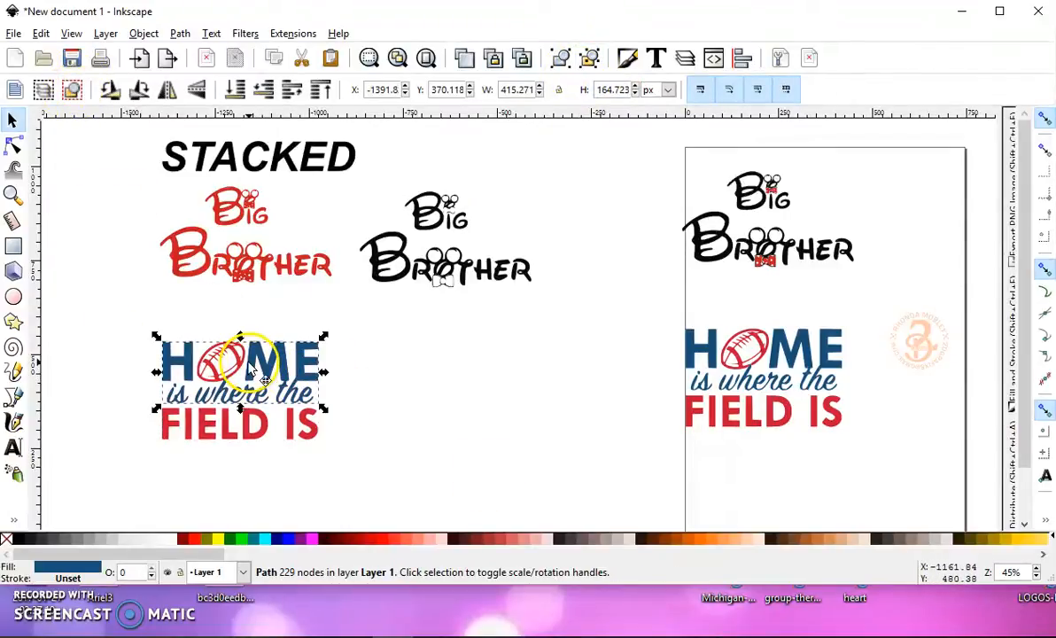
drag(239, 372, 452, 372)
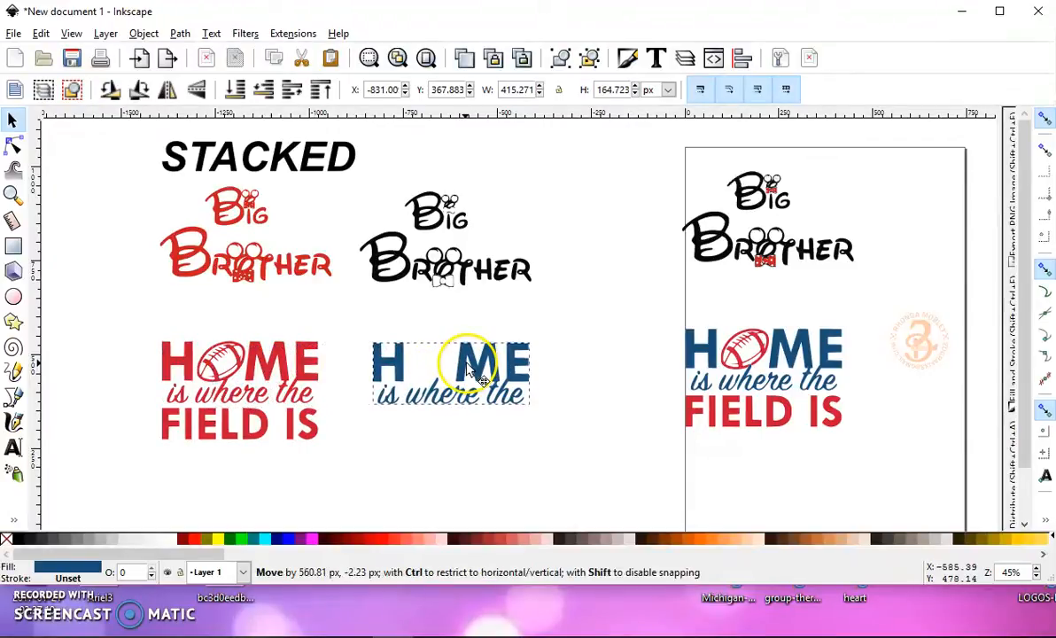
drag(470, 372, 254, 390)
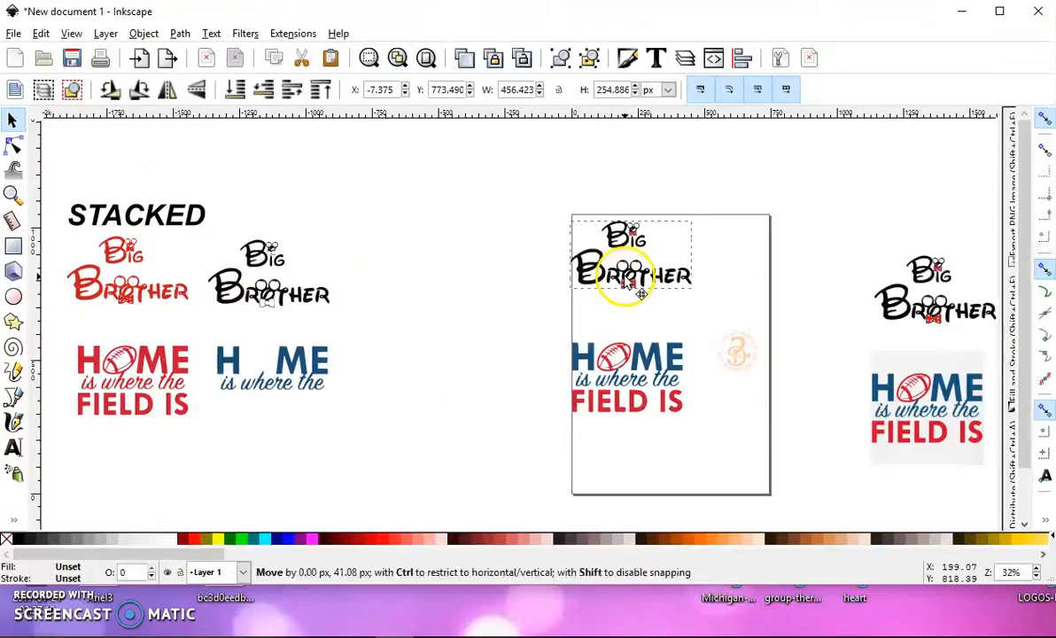
Ungroup the unstacked Big Brother trace and pull its black layer off the page.
click(589, 58)
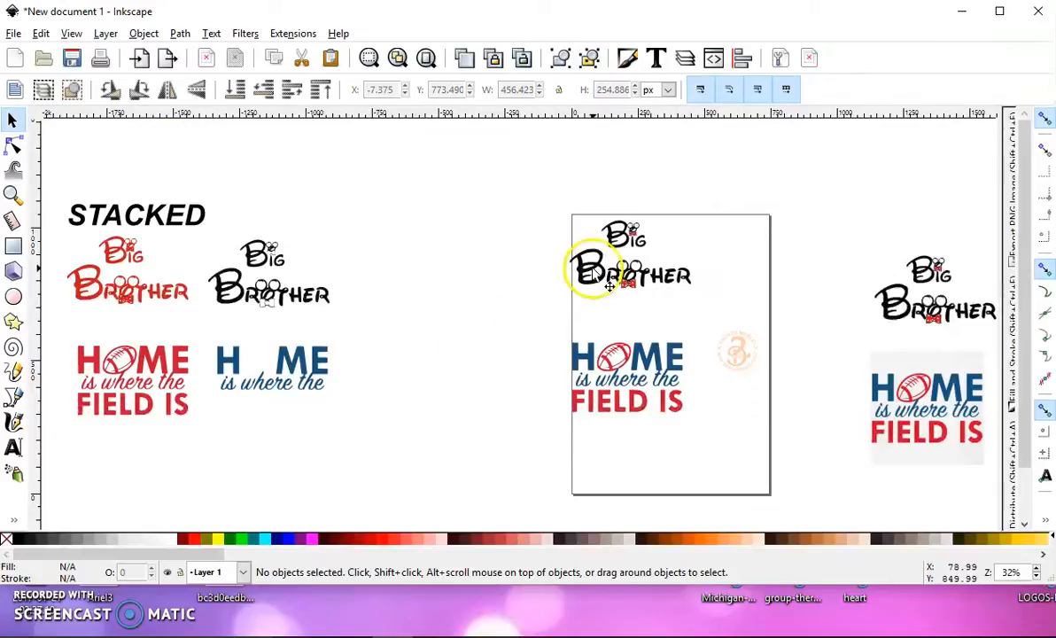
drag(629, 265, 499, 257)
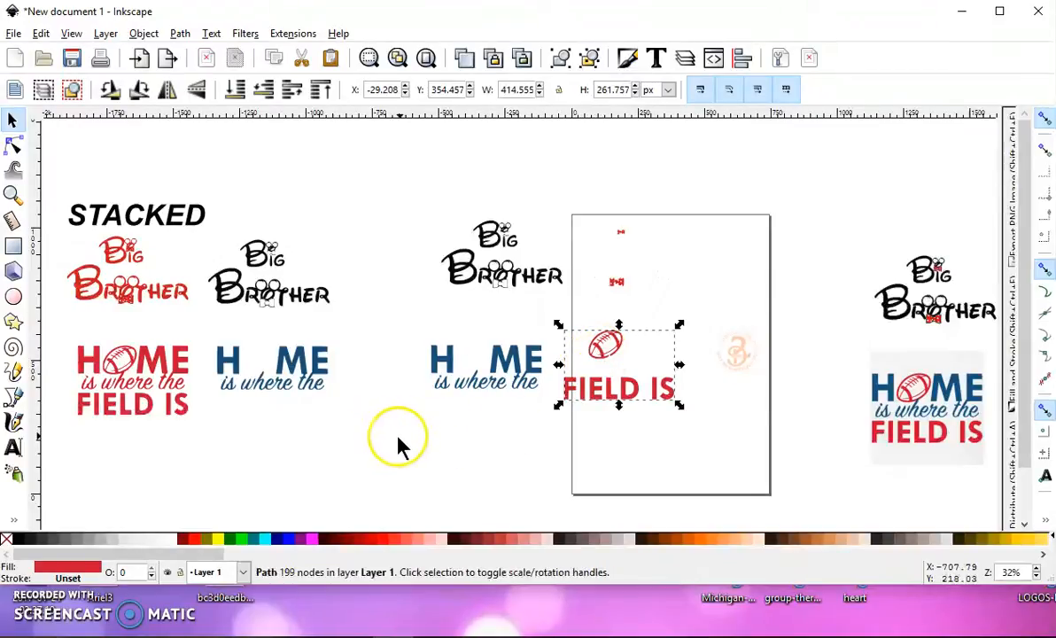
mouse_move(266, 284)
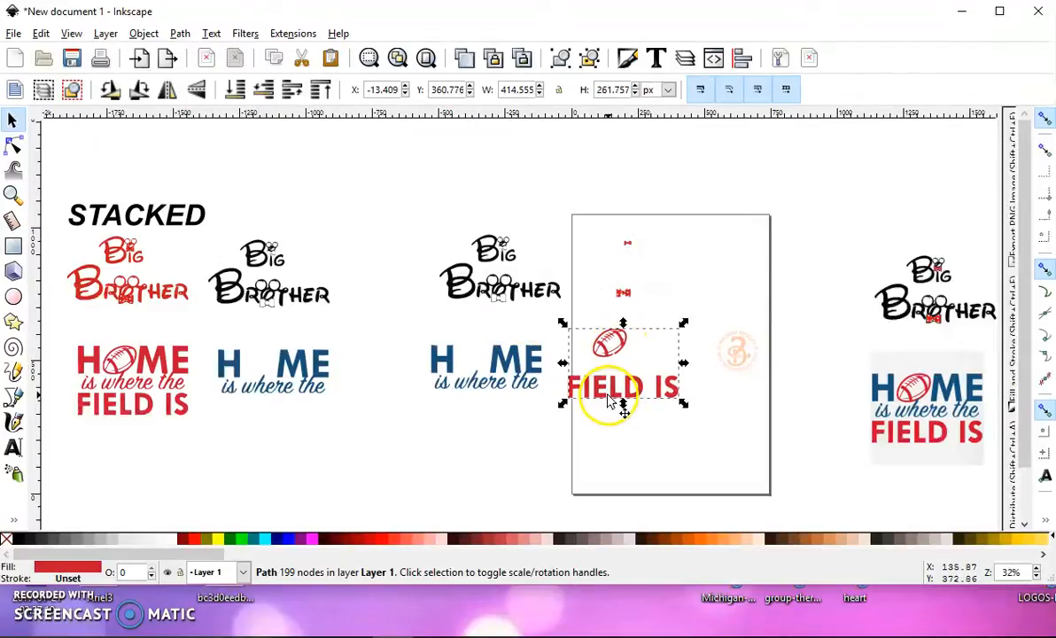
mouse_move(567, 248)
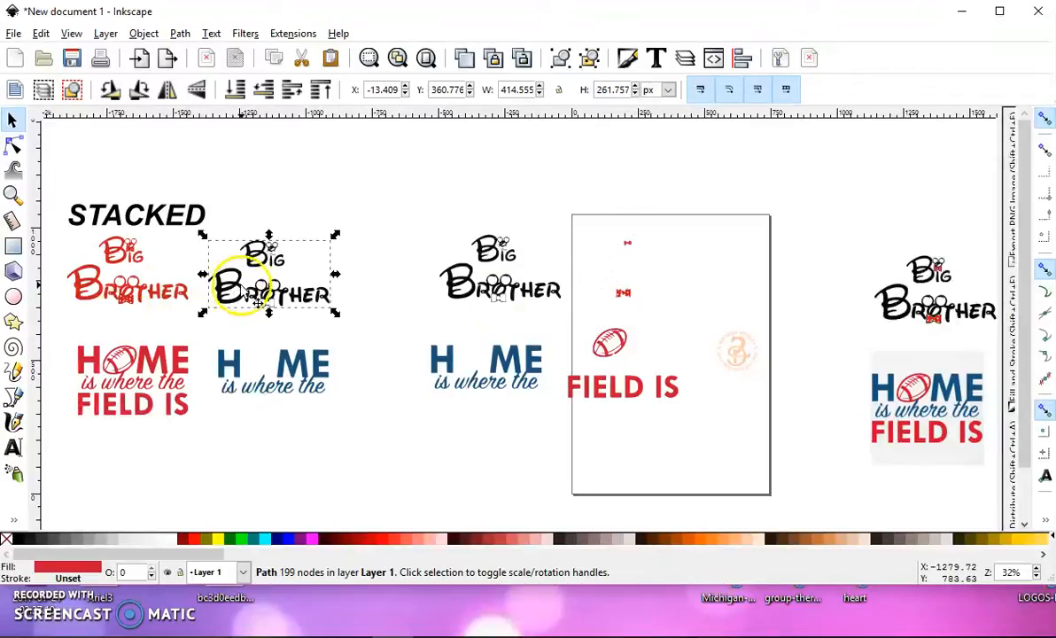
drag(270, 280, 128, 280)
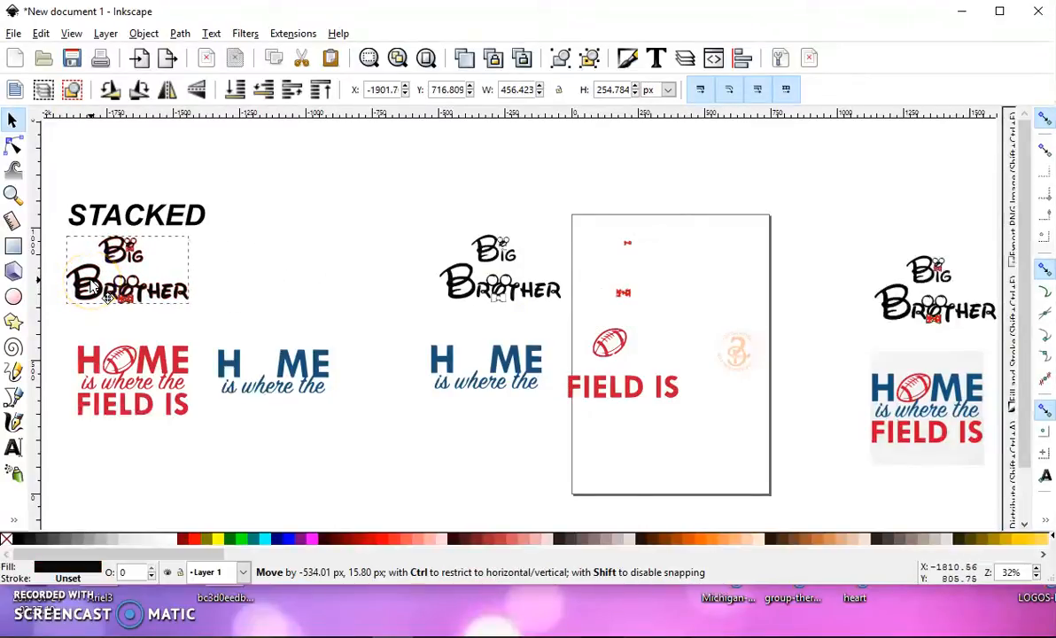
click(128, 275)
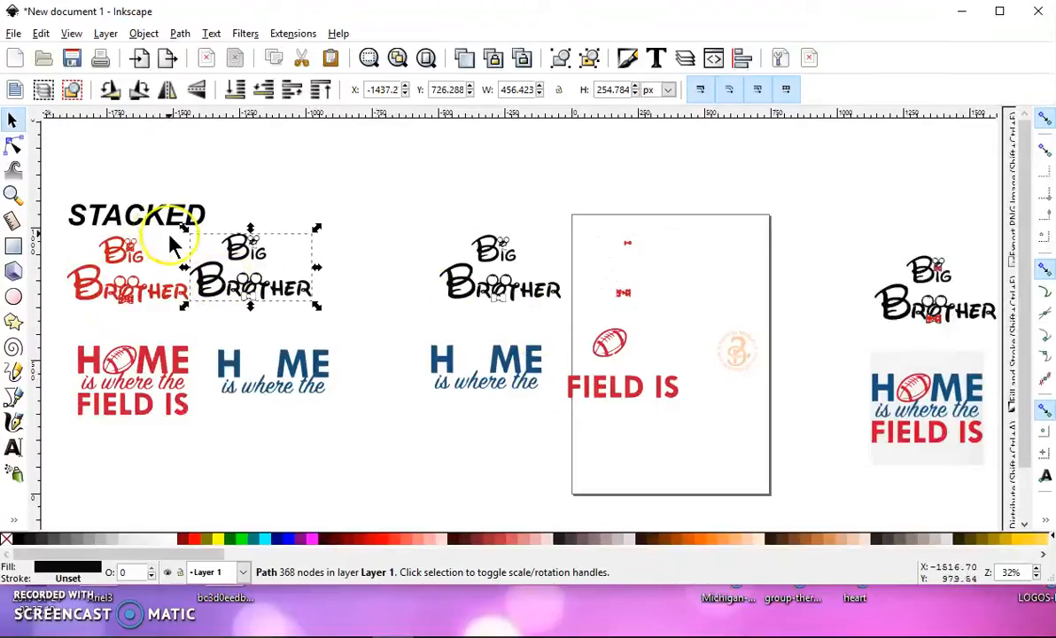
mouse_move(528, 351)
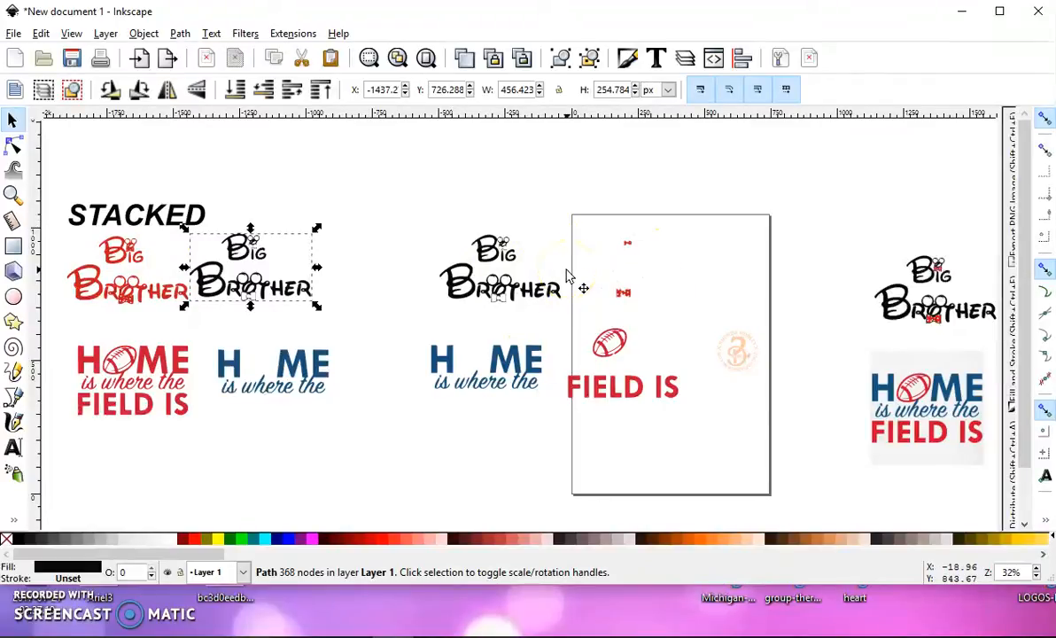
mouse_move(106, 482)
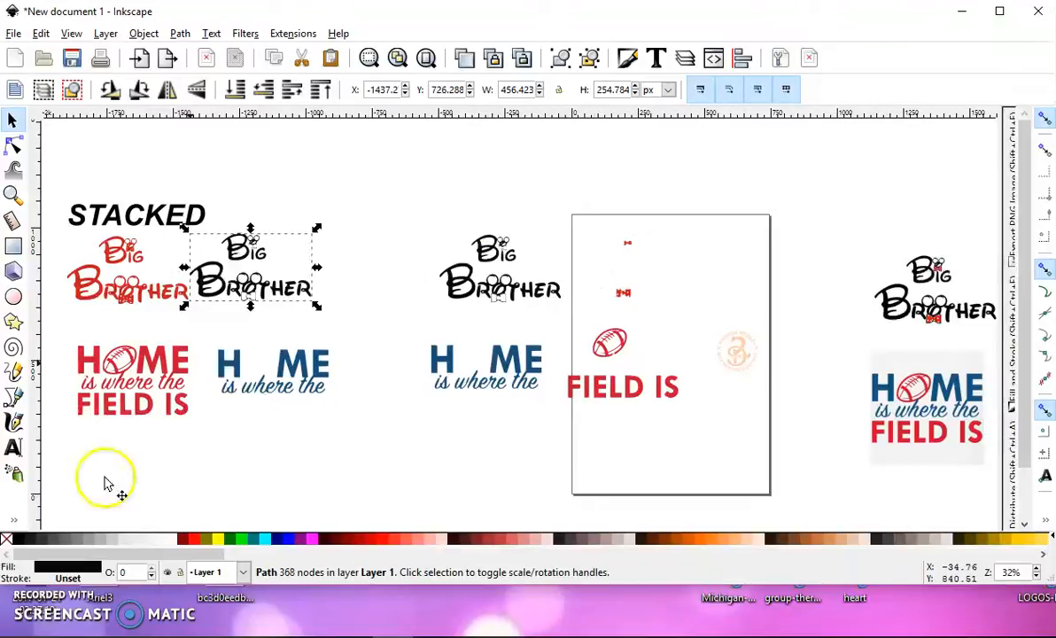